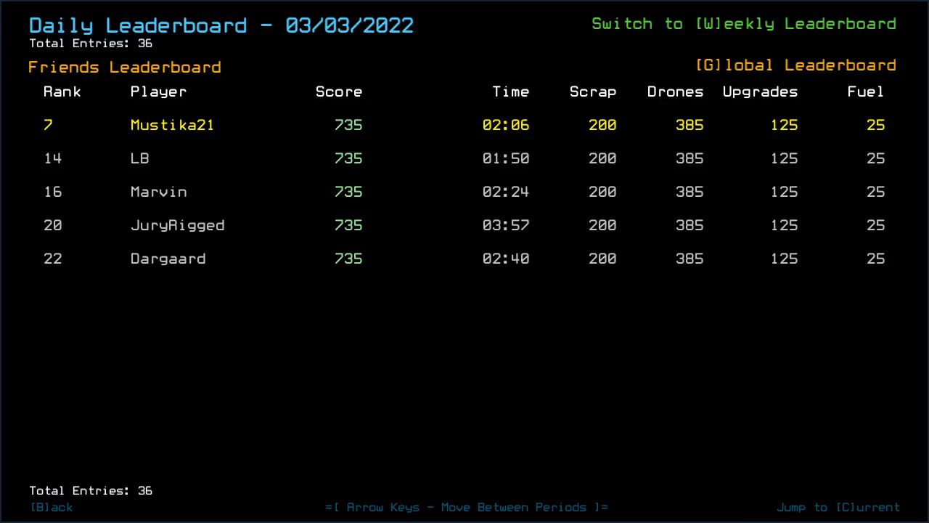
Switch the 03/03/2022 daily leaderboard to Global, showing rank 7 of 36
left_click(796, 64)
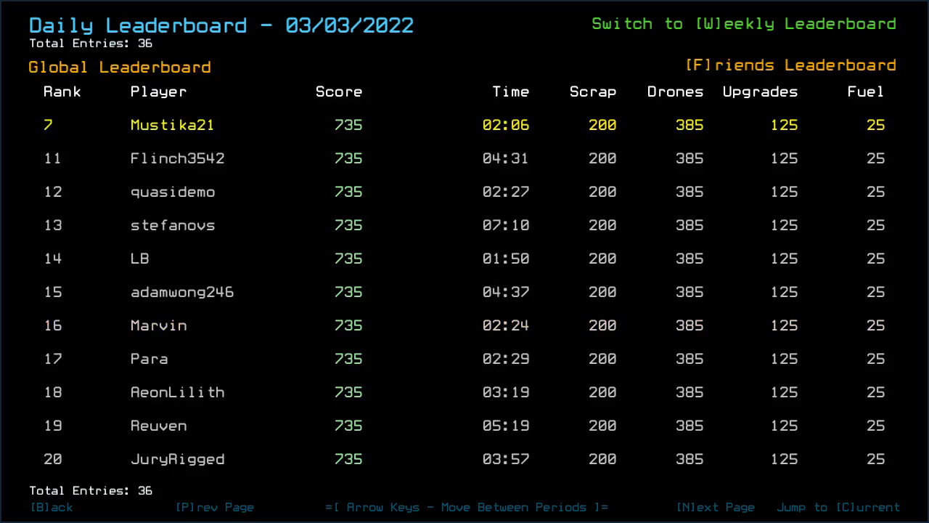
mouse_move(574, 465)
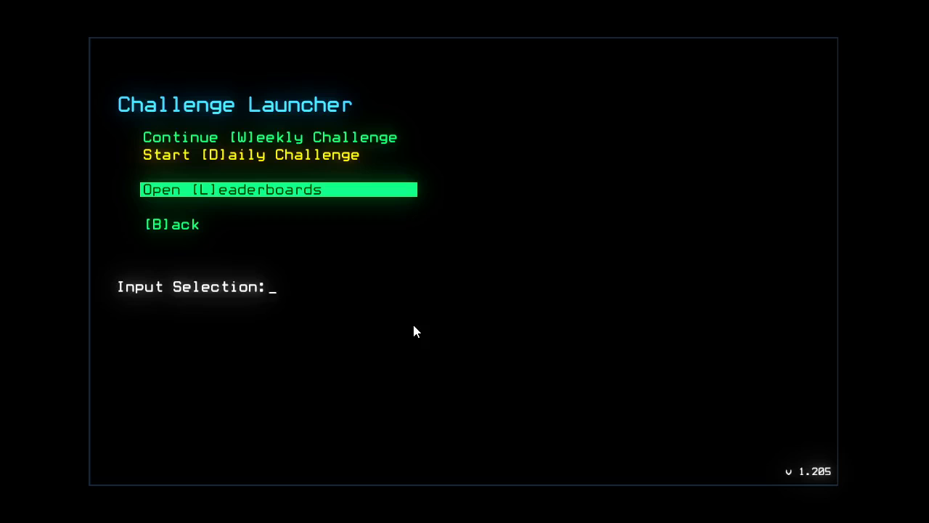
Launch the daily challenge, showing three drones with upgrades and the console
key("l")
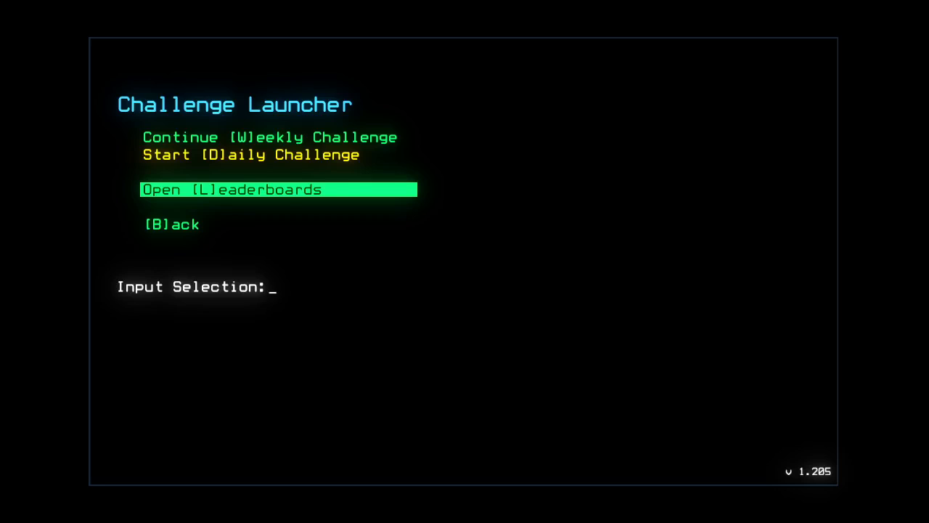
key("l")
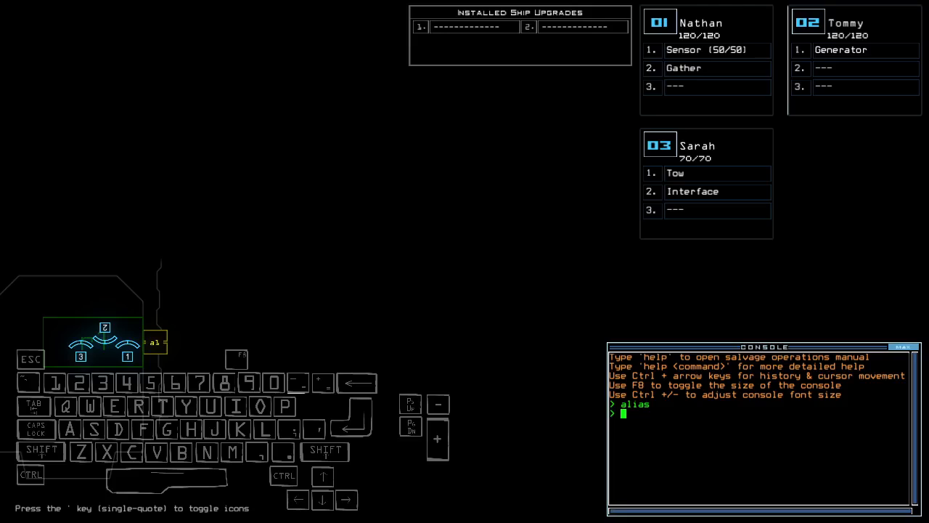
Check the derelict with the status command and launch the boarding mission
type("status")
type("lo")
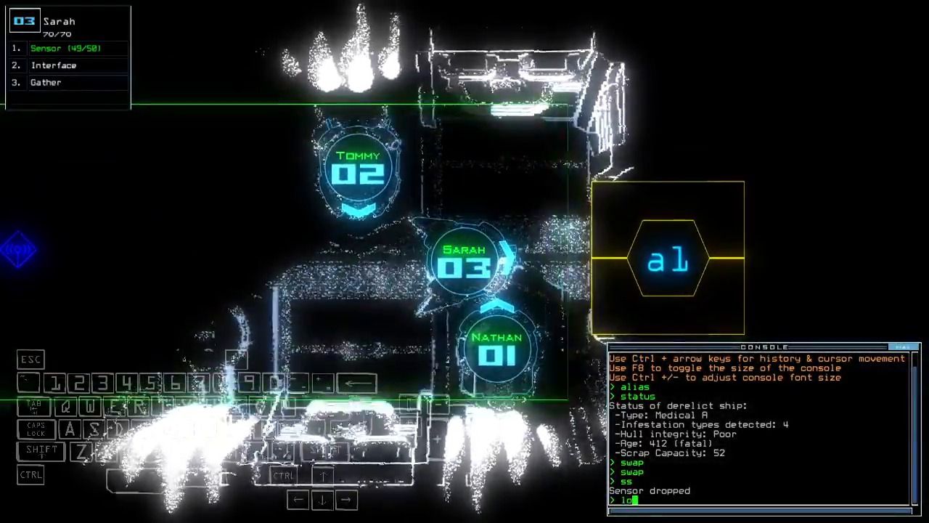
key("enter")
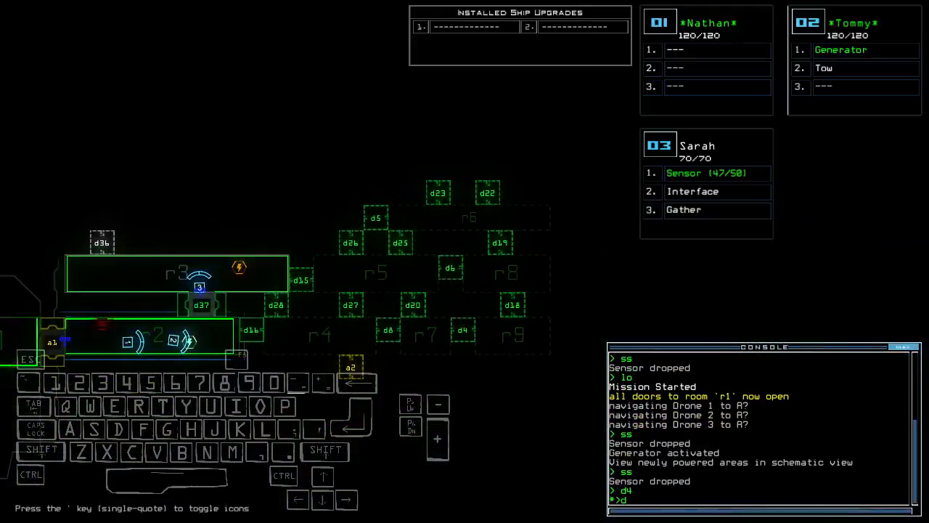
Re-dock at airlock a2, run the generator command, and survey the 15-room derelict
type("dd a2")
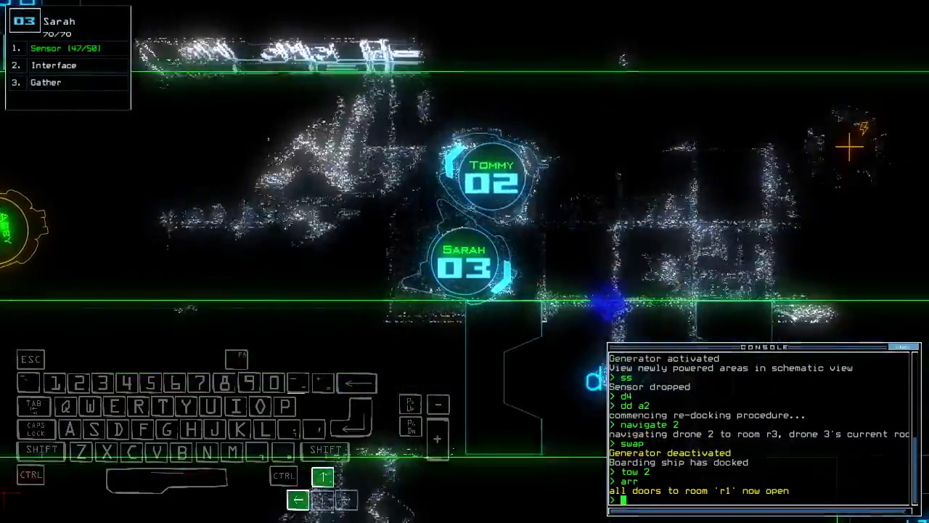
type("generator")
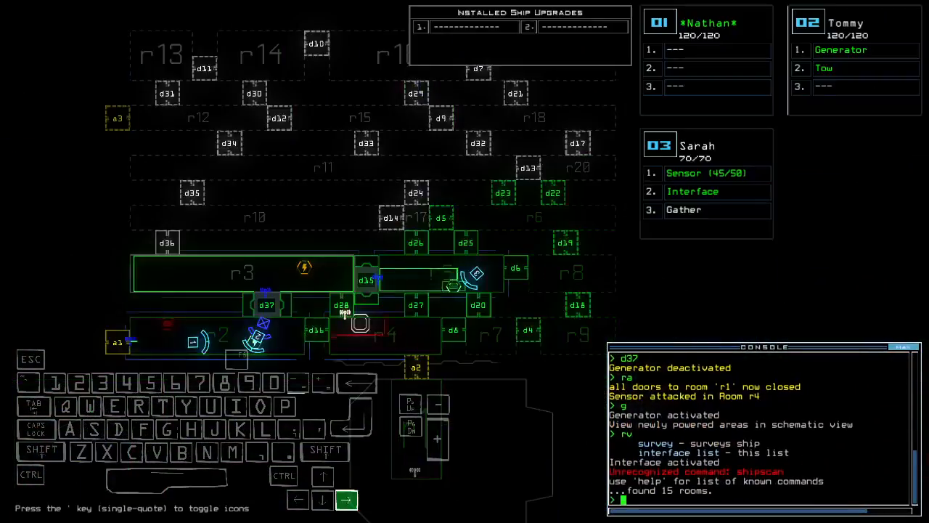
type("df")
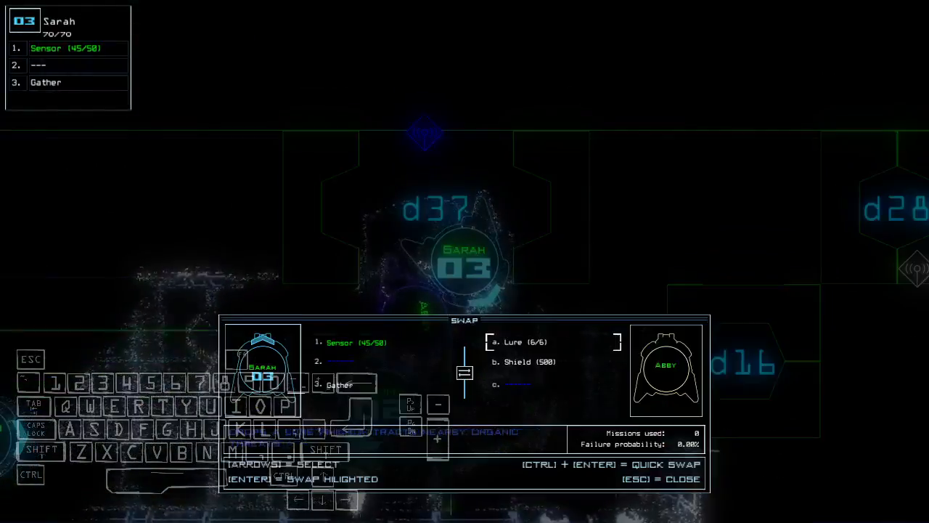
Install the Shield upgrade on drone 3 and toggle doors d1, d4 and d19
key("Enter")
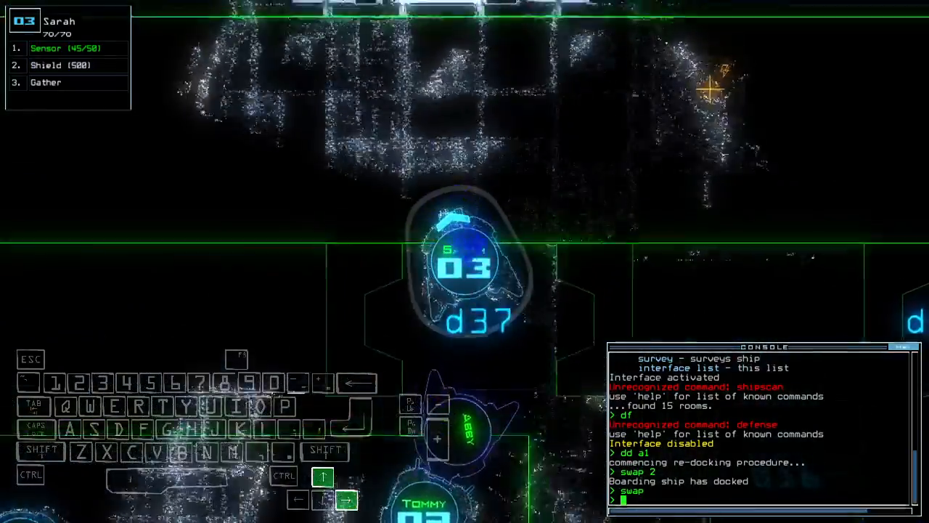
type("sh")
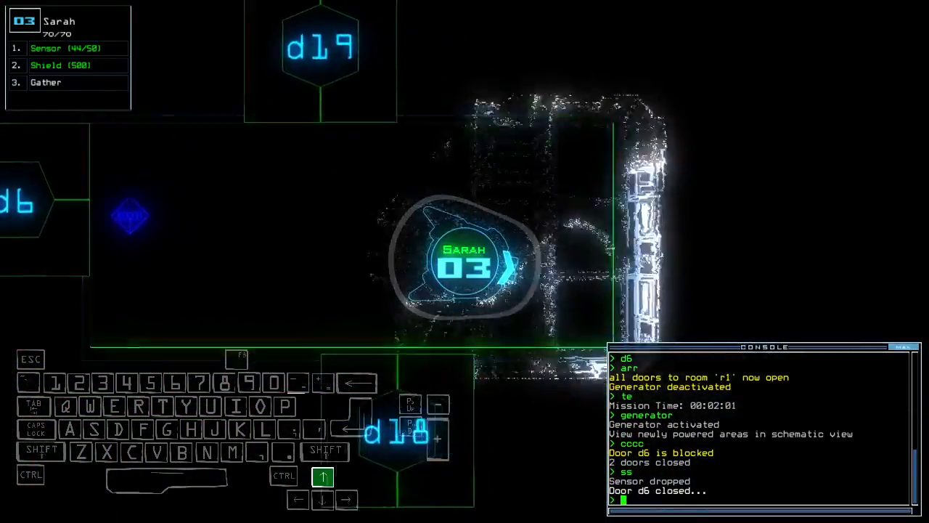
type("d1")
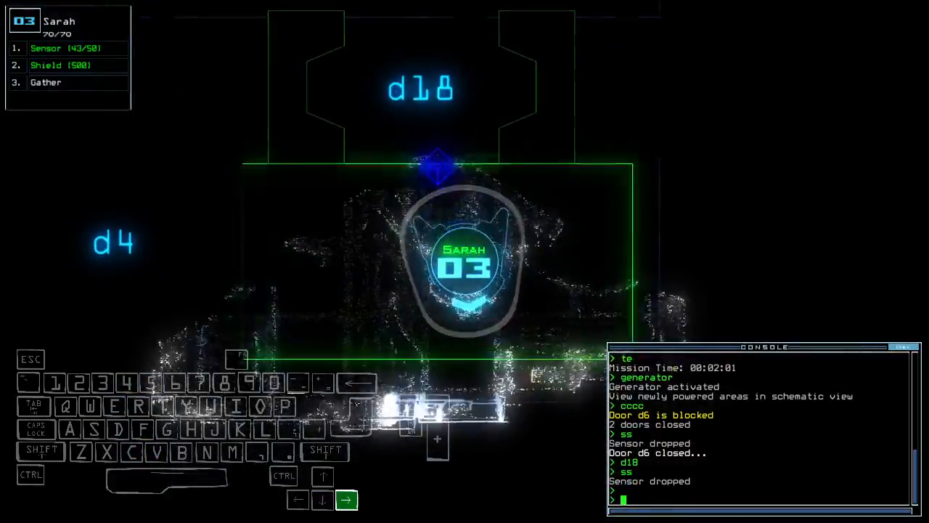
type("d4")
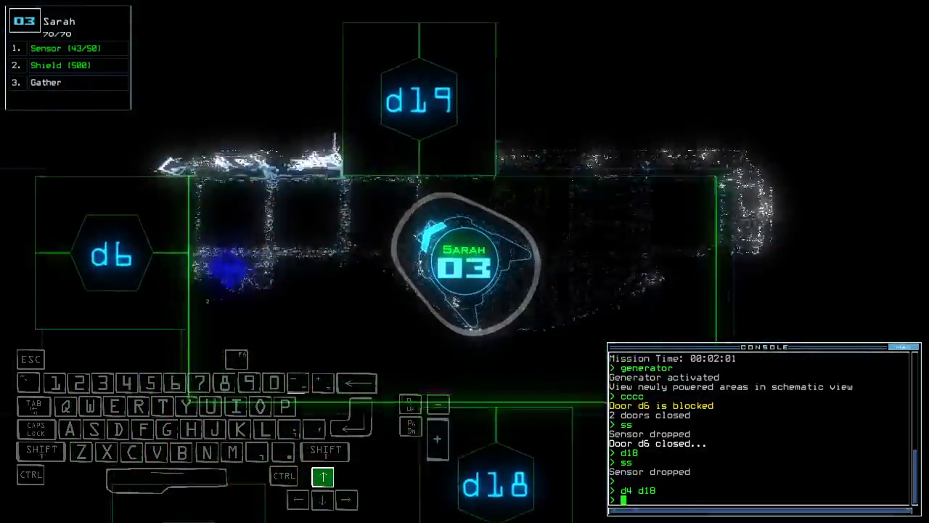
type("d19")
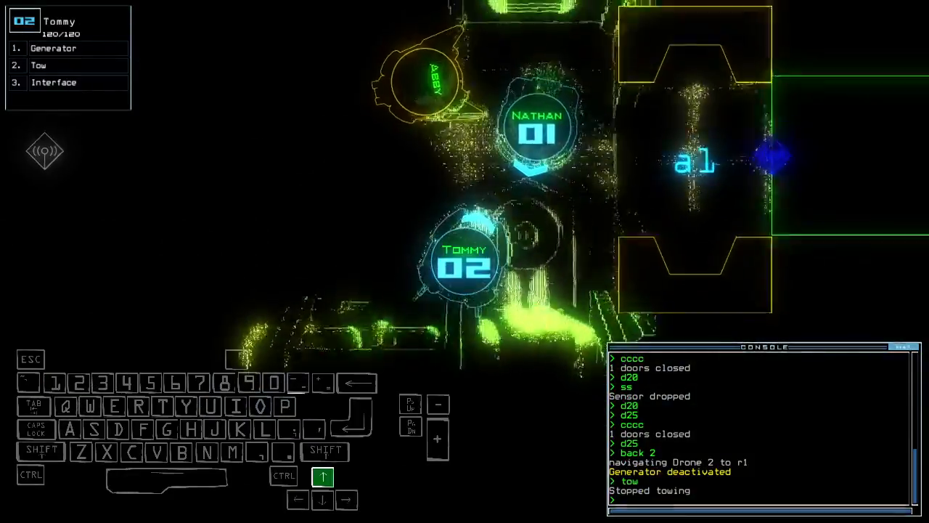
Swap drone upgrades as drones 2 and 3 head back to r1
type("swap")
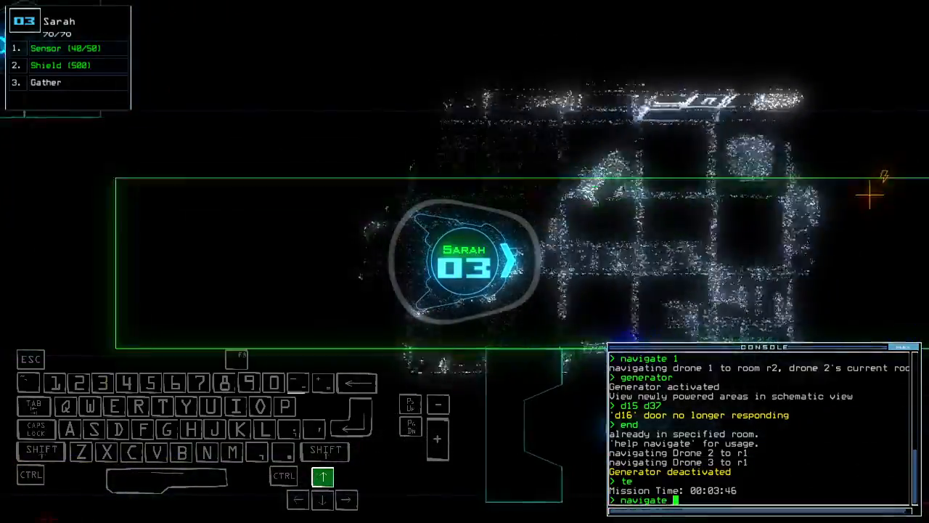
Send drones 1, 2 and 3 toward r2, then re-dock at airlock a3
type("1 2 3")
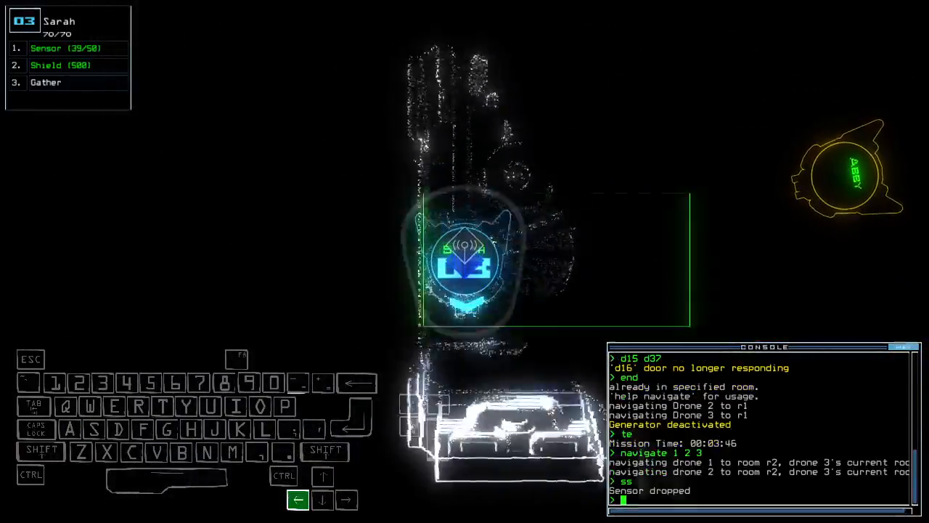
type("dd a3")
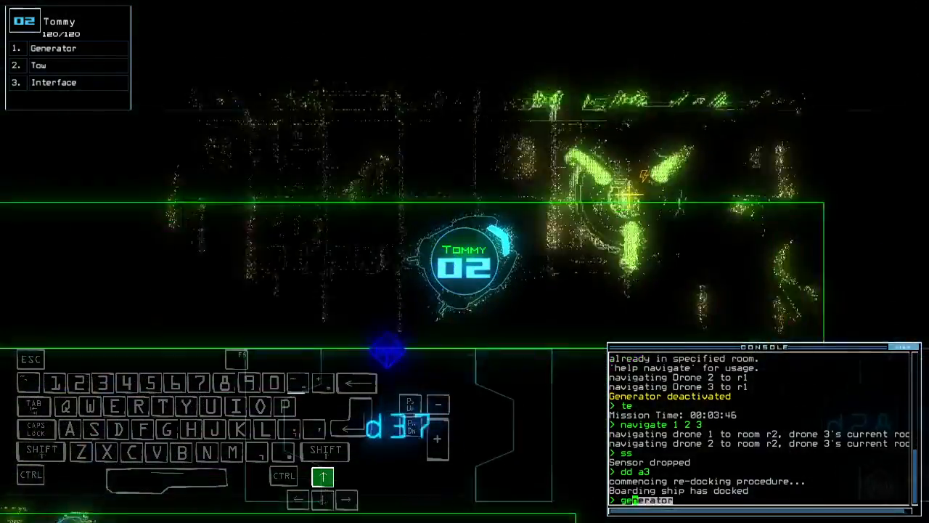
Activate the generator with drone 2
key("enter")
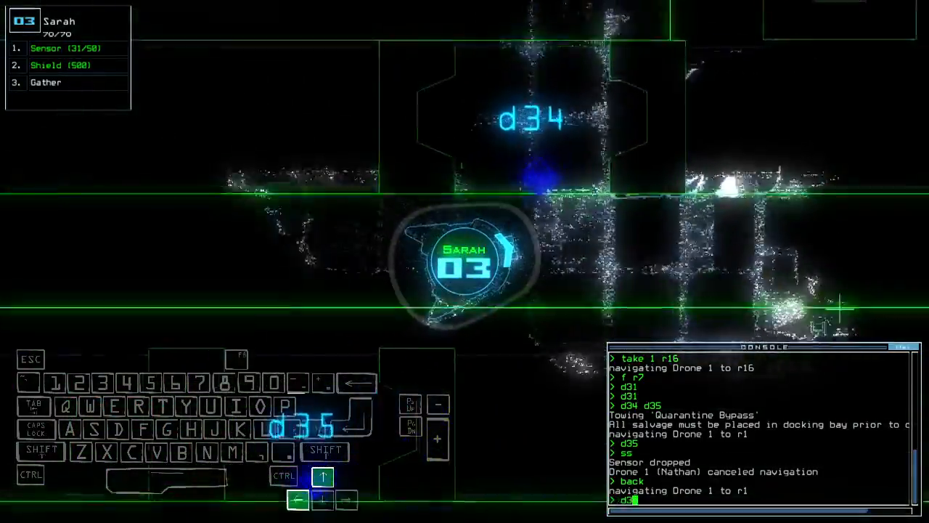
Enter '4' in the console as drone 1 tows the Quarantine Bypass home
type("4")
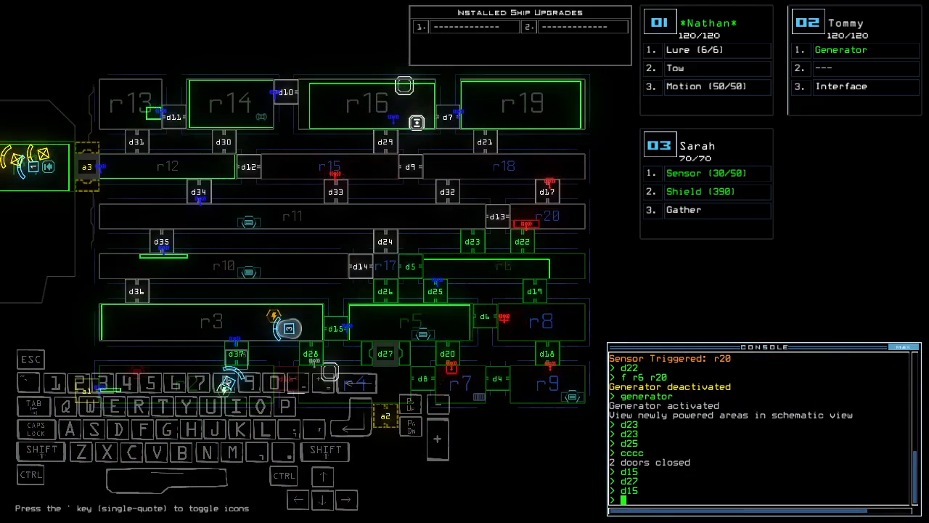
Start typing an 'open' command for room r4
type("open r4 ;a")
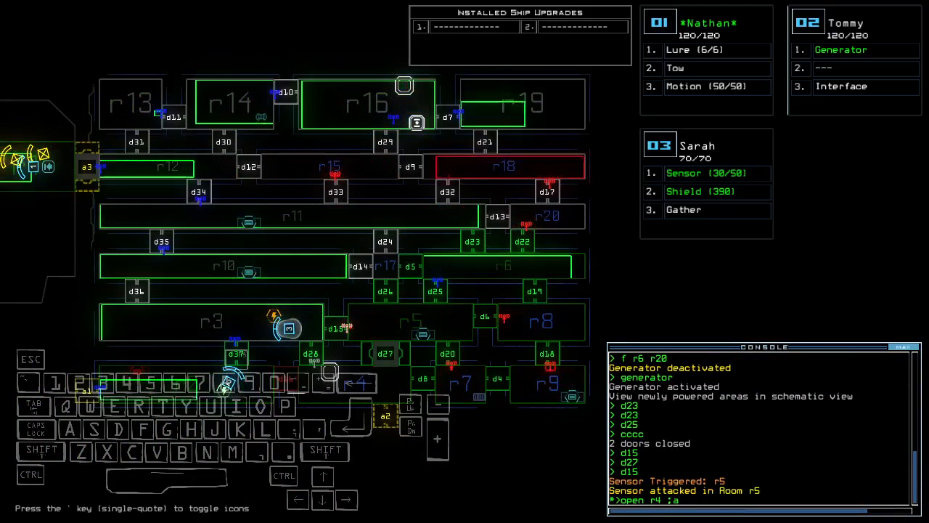
Vent room r4 to space by opening its doors, then toggle door d15 beside drone 3
key("enter")
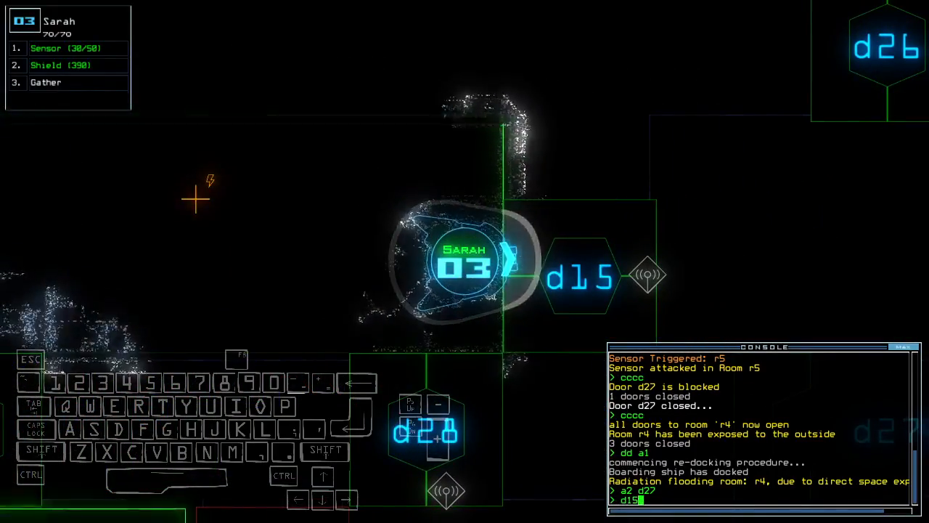
key("enter")
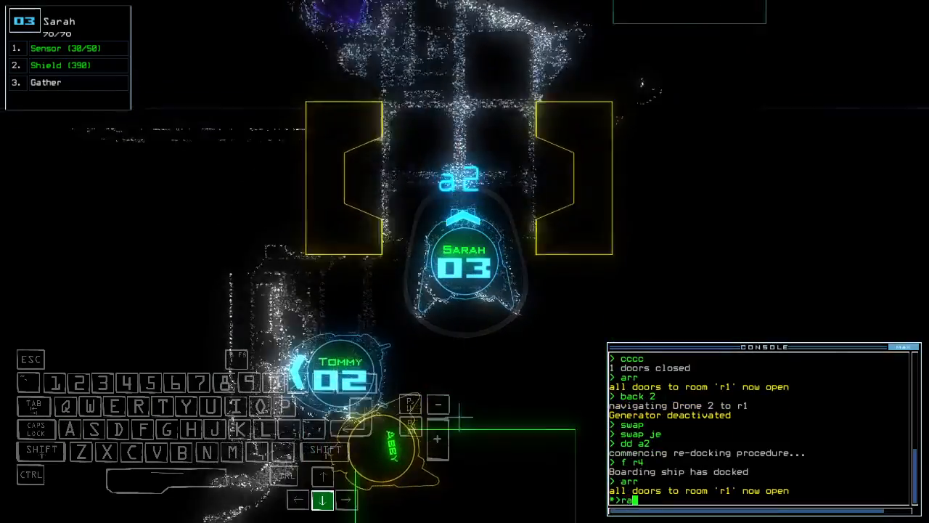
Enter the 'ra' console command to close the doors into room r1
type("ra")
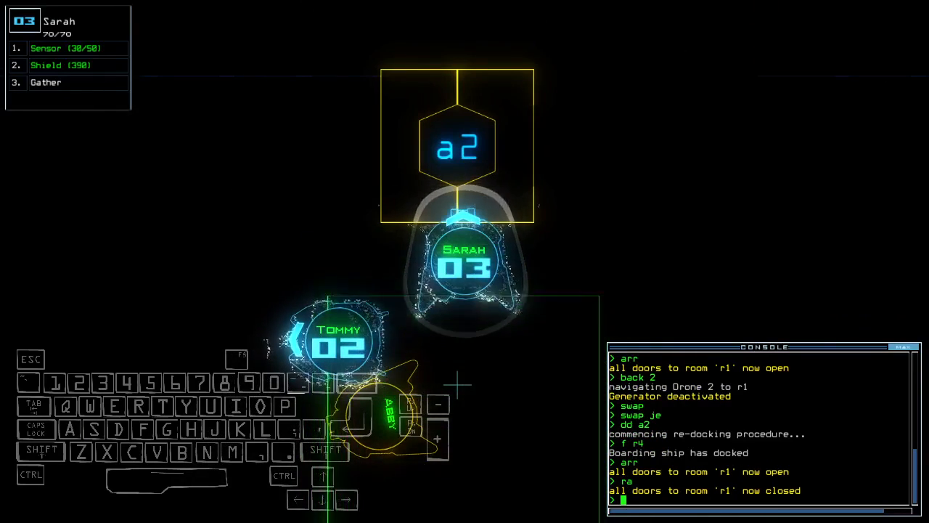
Enter 'arr' to end the run and accept the 965-point daily challenge score
type("arr")
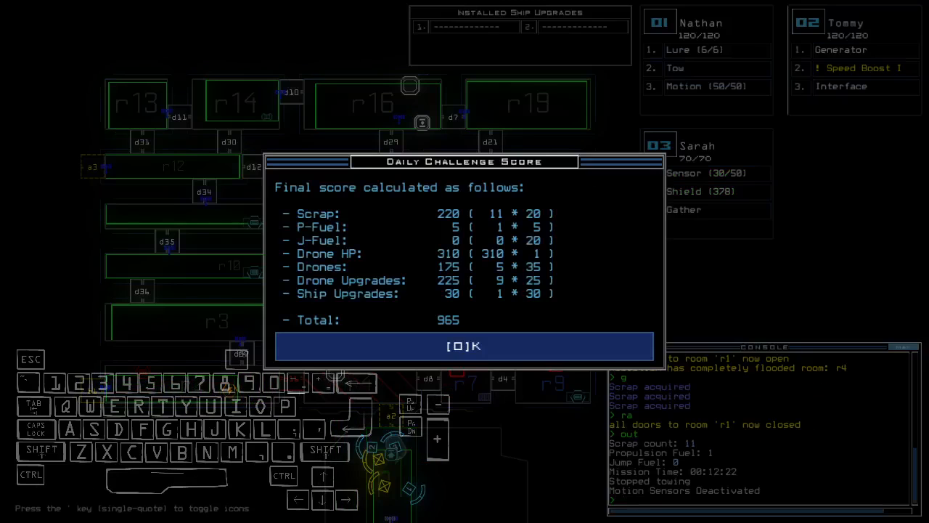
left_click(464, 345)
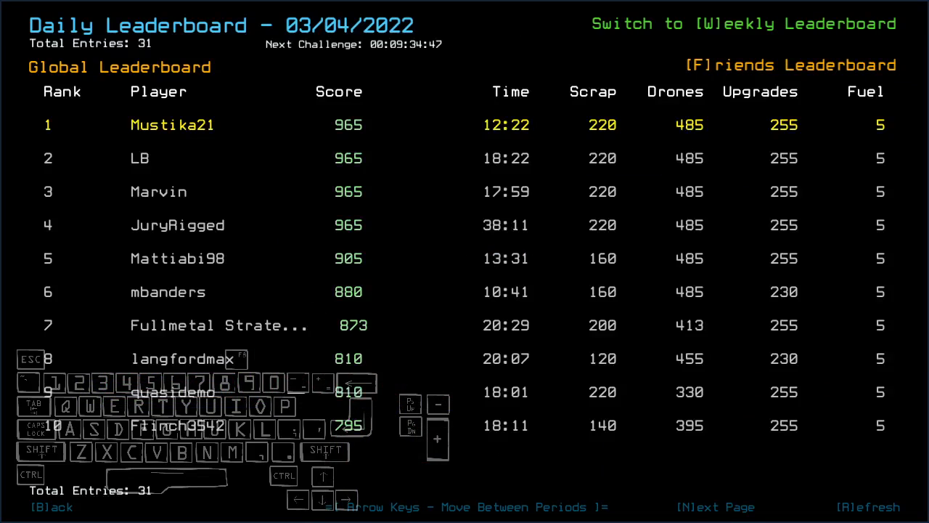